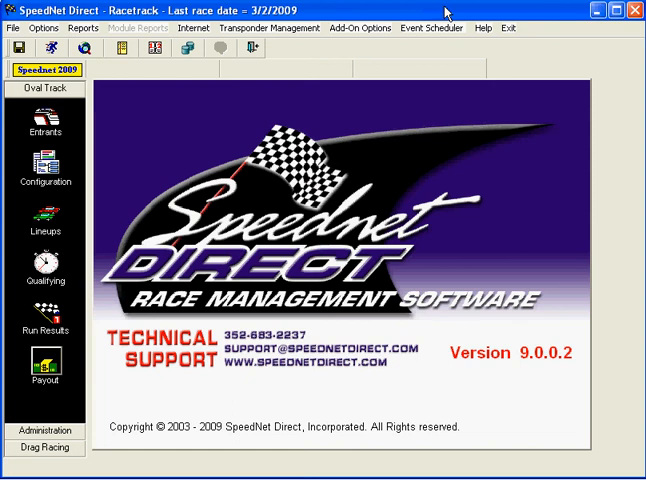
mouse_move(459, 176)
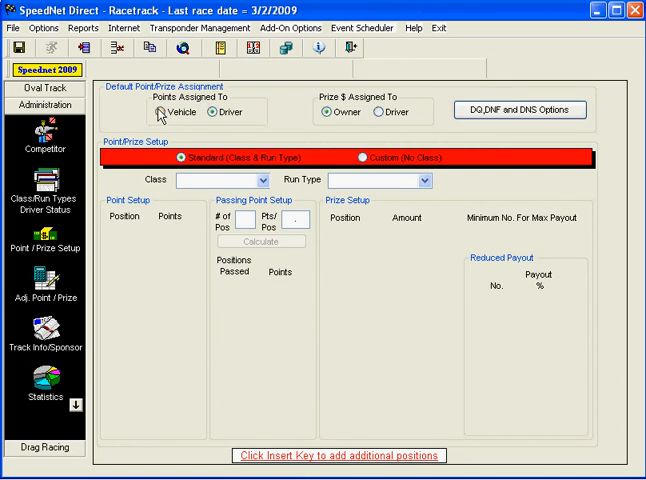
Switch Points Assigned To to Vehicle, then back to Driver
left_click(158, 125)
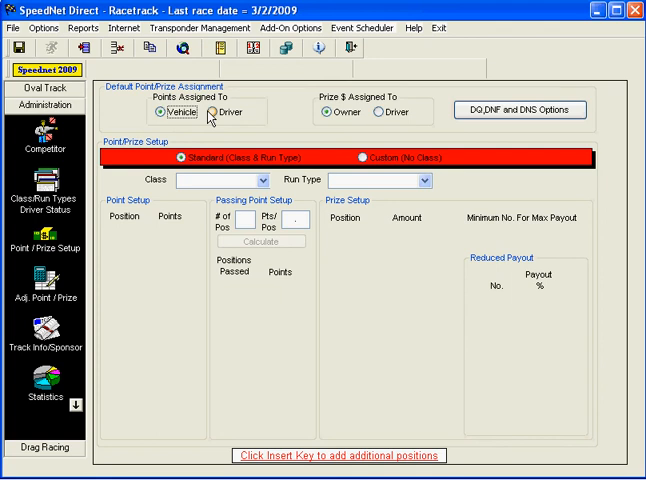
left_click(207, 112)
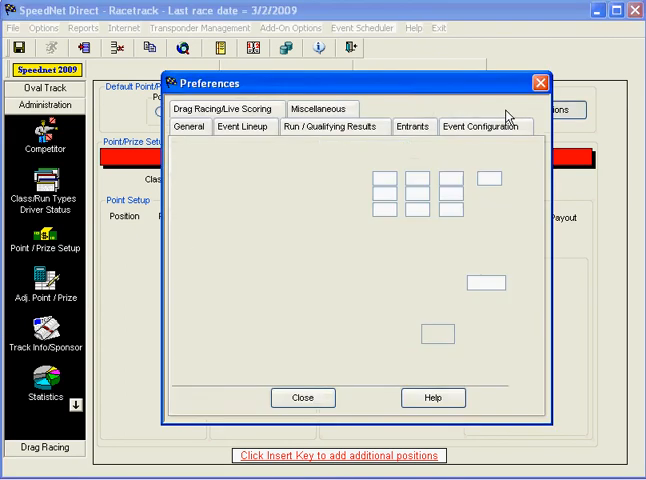
Show the Run / Qualifying Results tab in Preferences
left_click(337, 126)
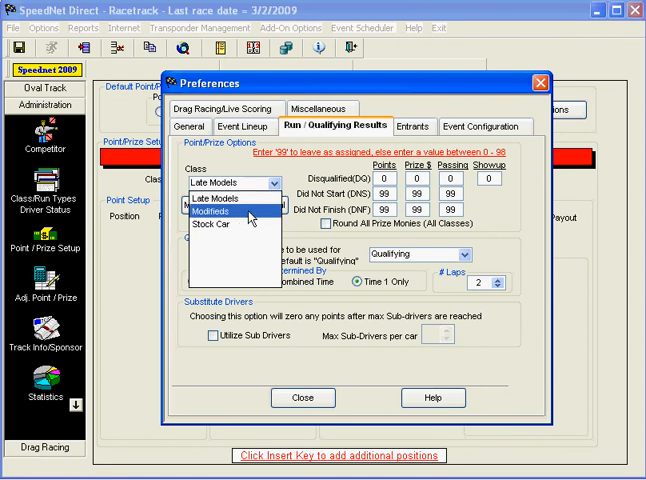
Copy the Modifieds DQ/DNS/DNF settings to all classes, check Late Models, and close Preferences
left_click(217, 200)
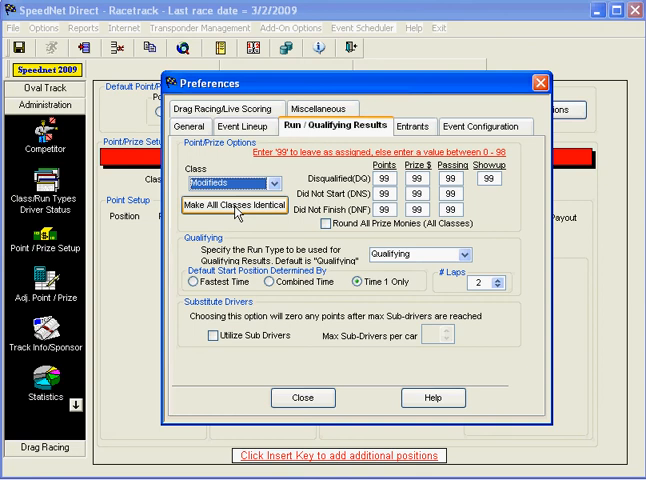
left_click(233, 207)
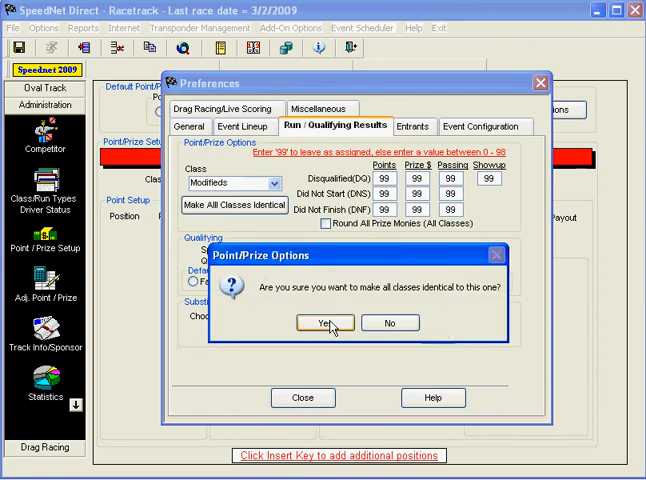
left_click(321, 323)
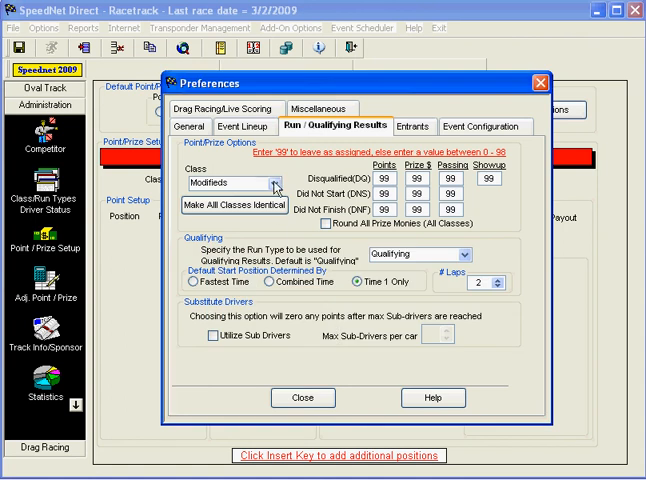
left_click(269, 184)
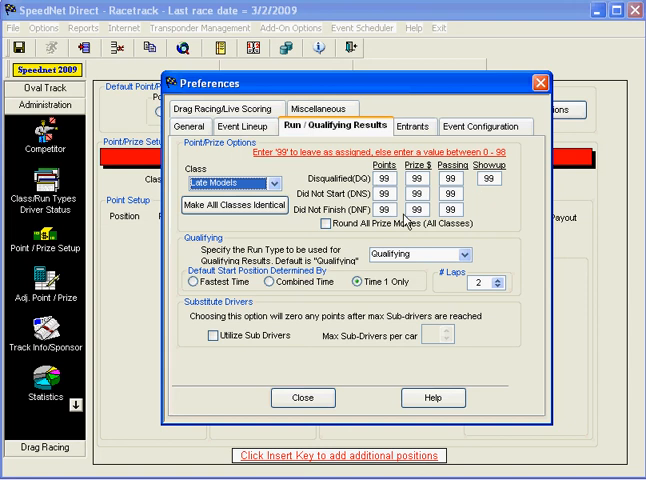
mouse_move(476, 338)
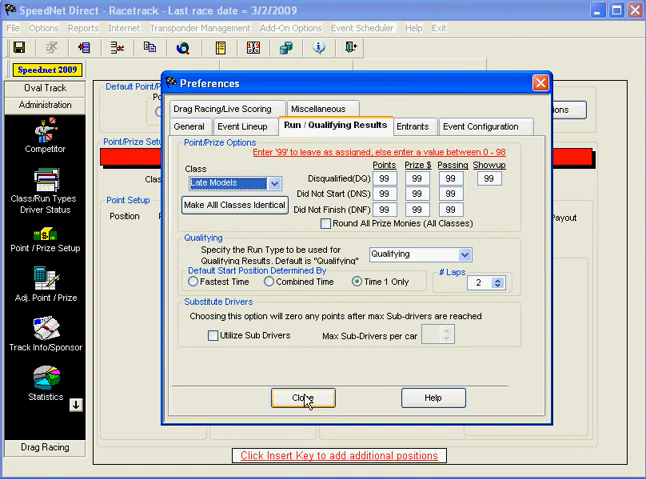
left_click(305, 398)
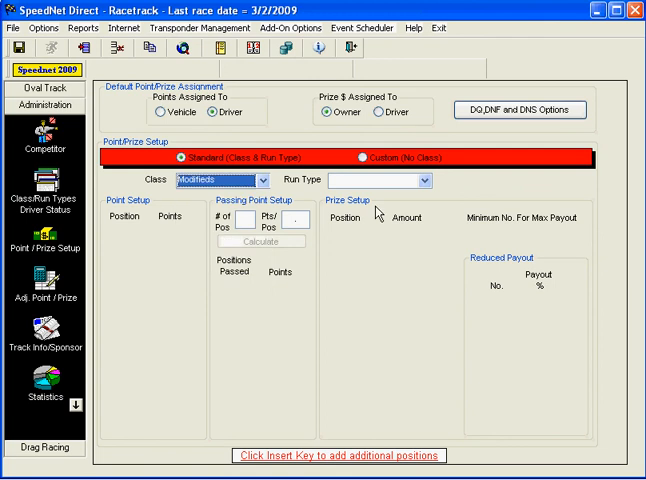
Set the Modifieds Run Type to Feature
left_click(423, 181)
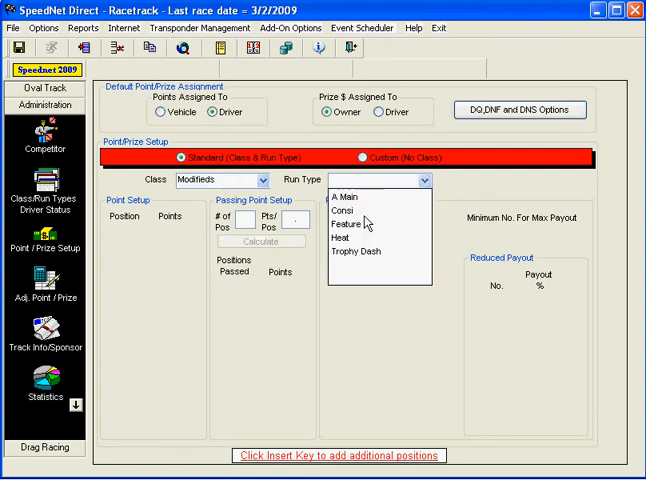
left_click(353, 225)
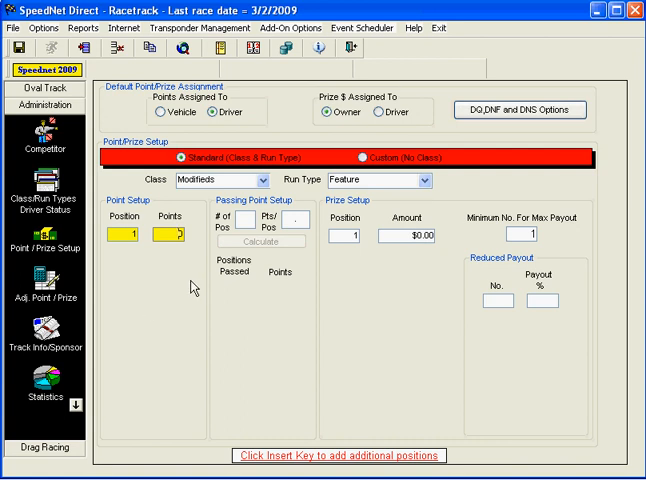
mouse_move(198, 291)
type("0")
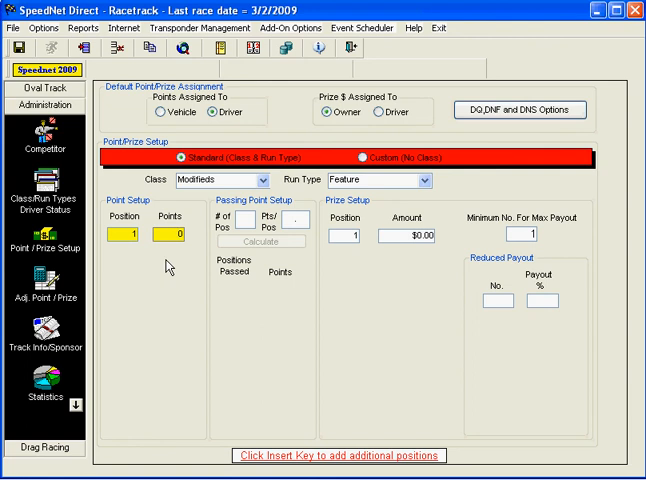
Add finishing position rows and enter the 10, 8, 6, 4, 2 point values
key("Insert")
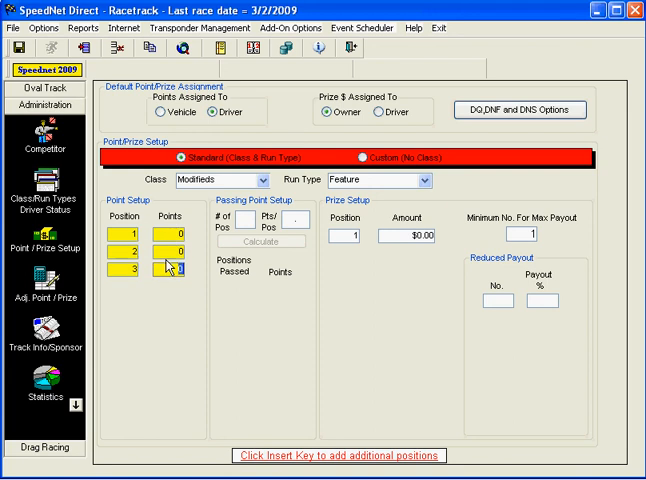
key("Insert")
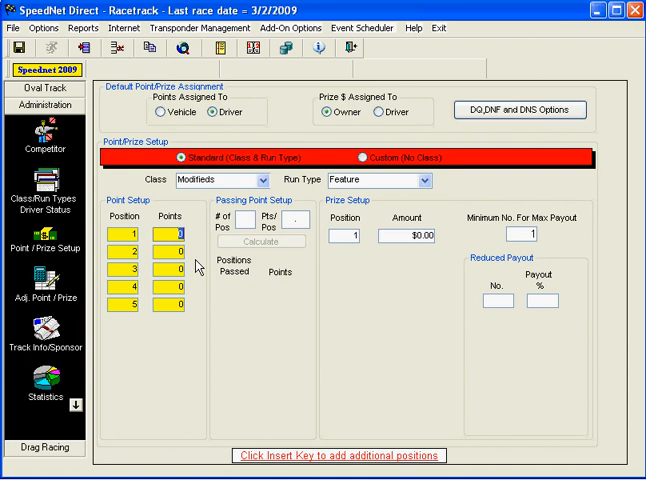
type("0")
left_click(168, 304)
type("2")
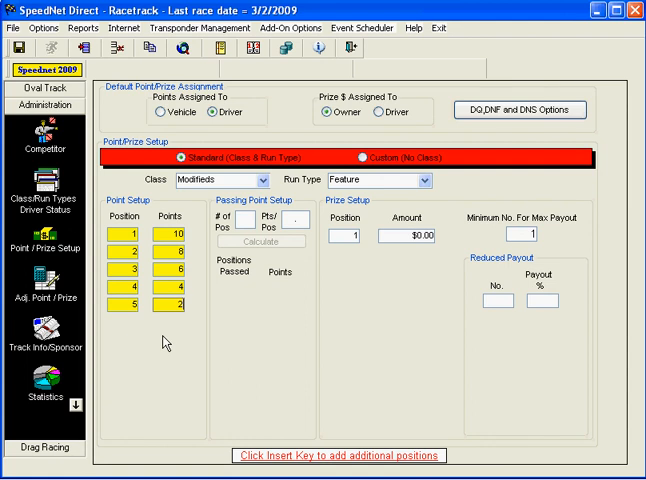
mouse_move(165, 322)
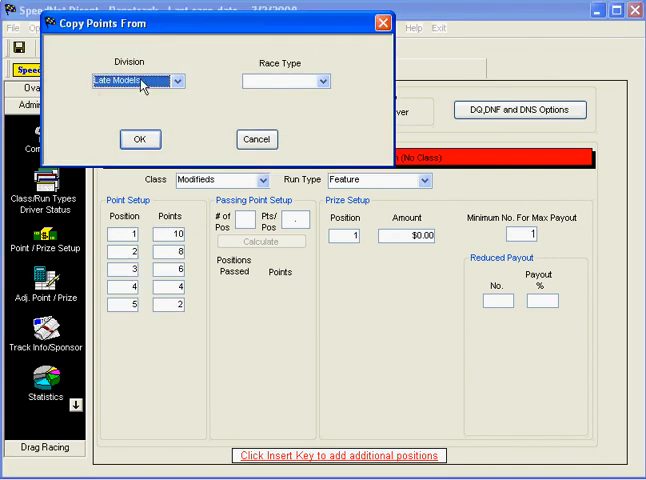
mouse_move(305, 89)
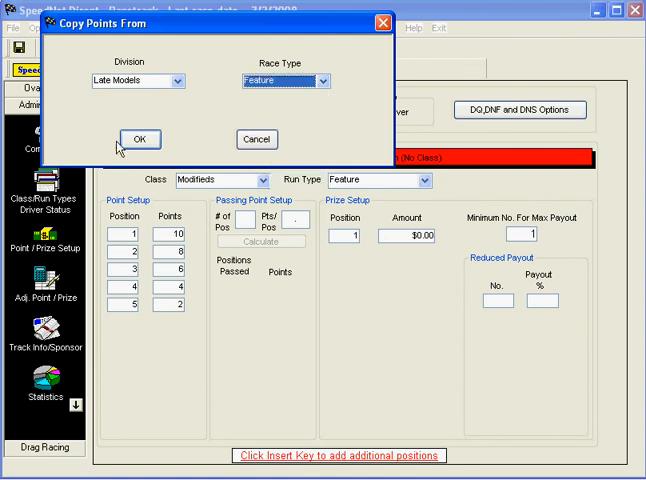
Confirm copying points from the Late Models Feature schedule
left_click(138, 139)
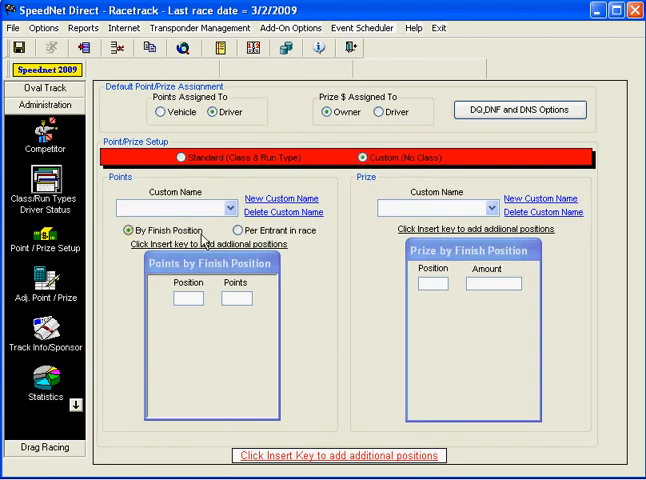
mouse_move(199, 232)
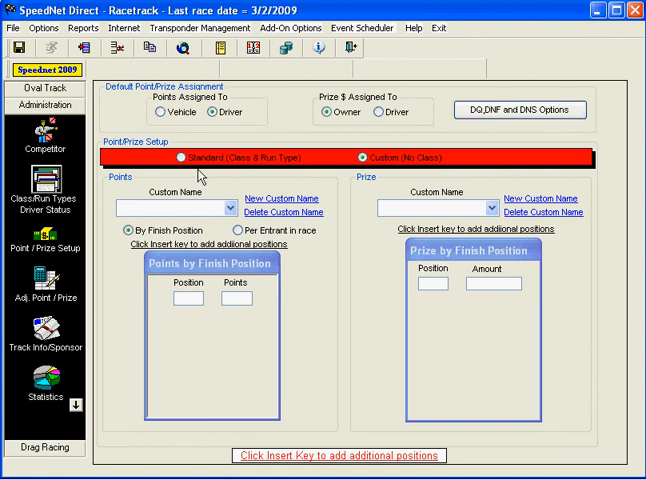
mouse_move(205, 195)
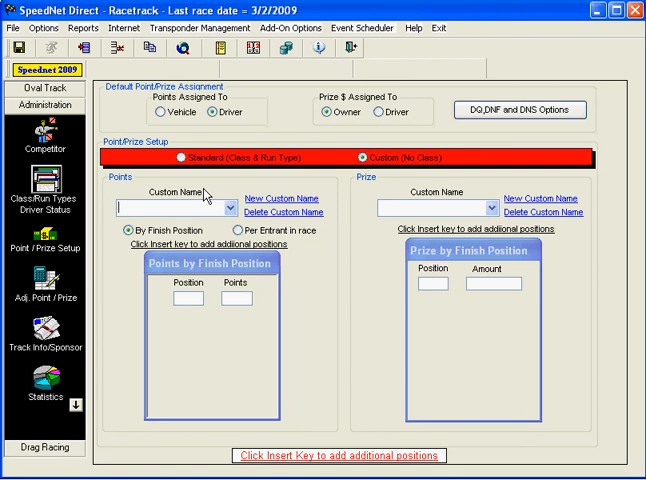
Name the custom schedule 'Show Points' and award points per entrant in race
type("Show")
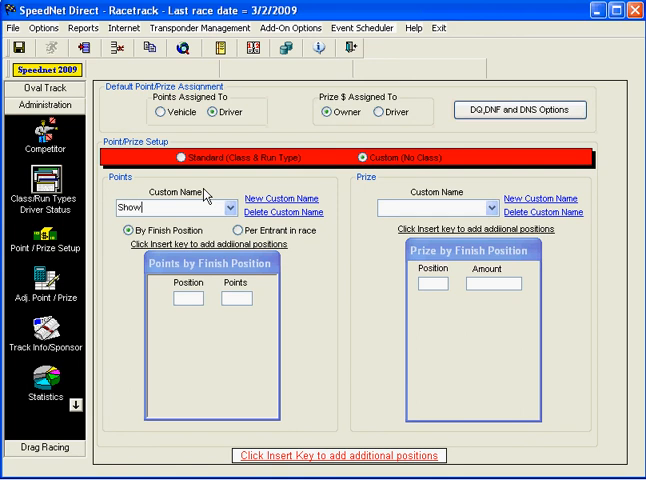
type("Points")
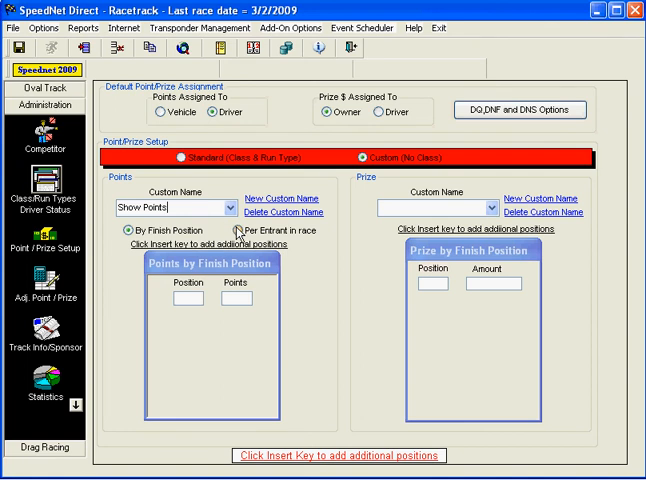
left_click(237, 231)
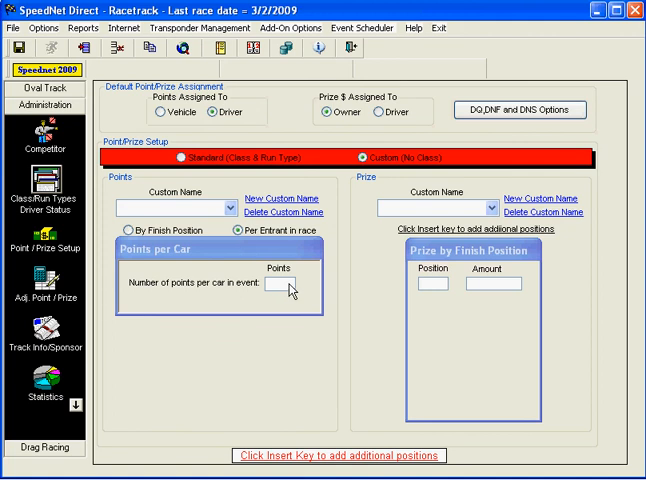
Enter 2 as the points per car
left_click(281, 286)
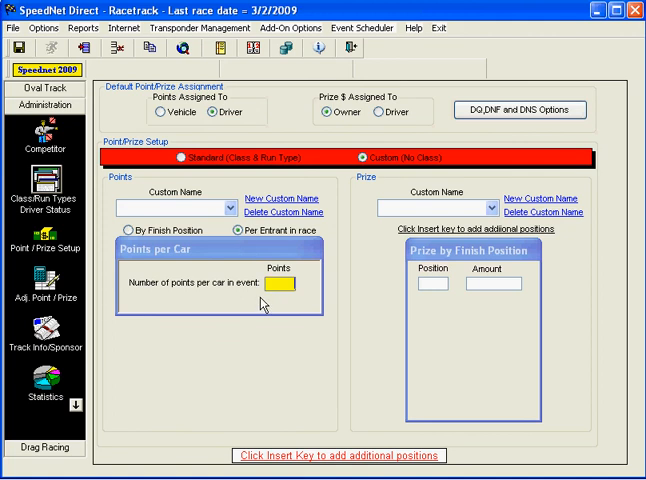
type("2")
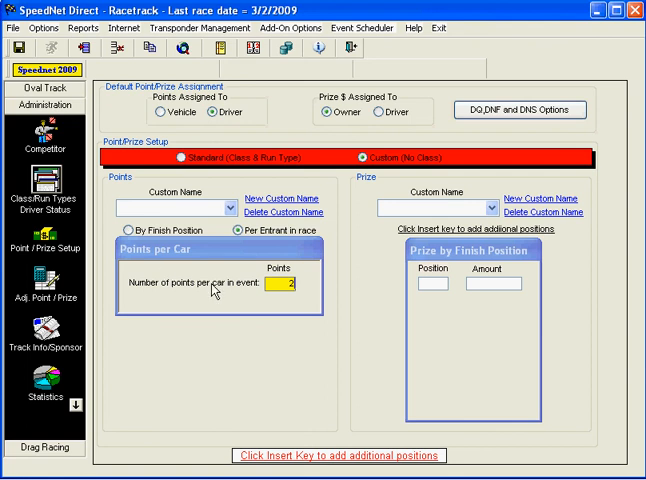
mouse_move(221, 316)
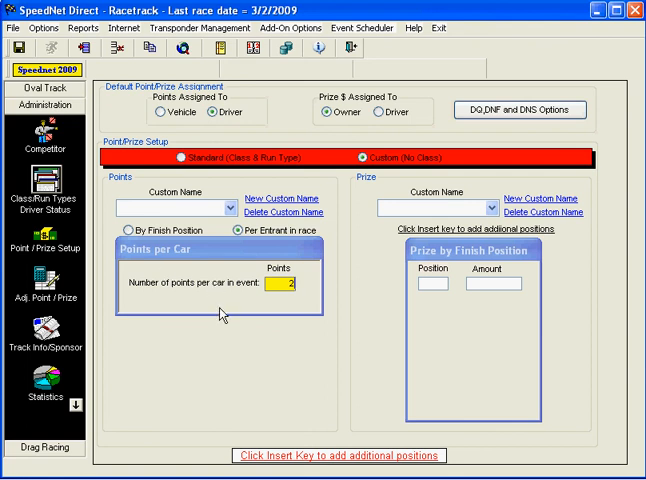